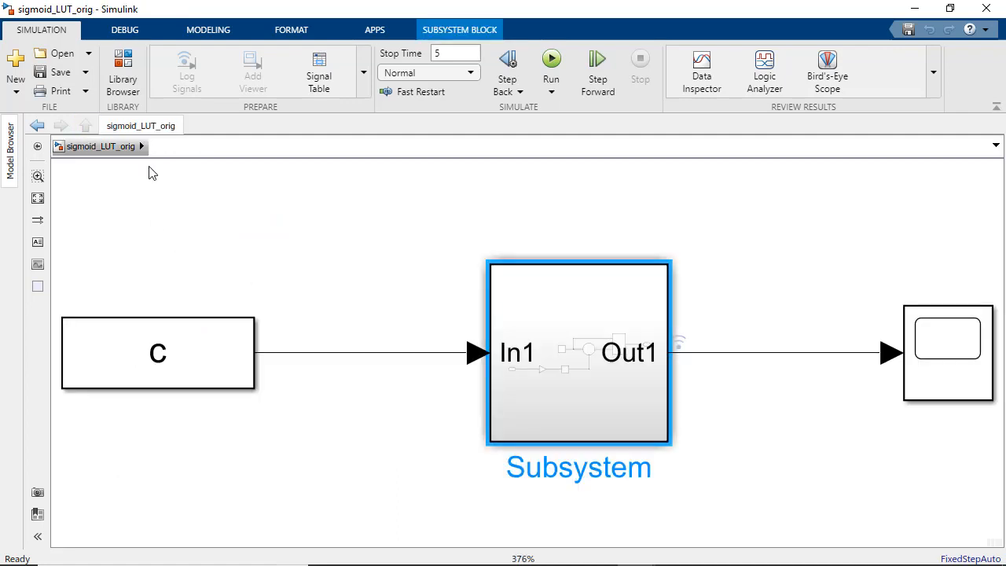
pyautogui.moveTo(374, 30)
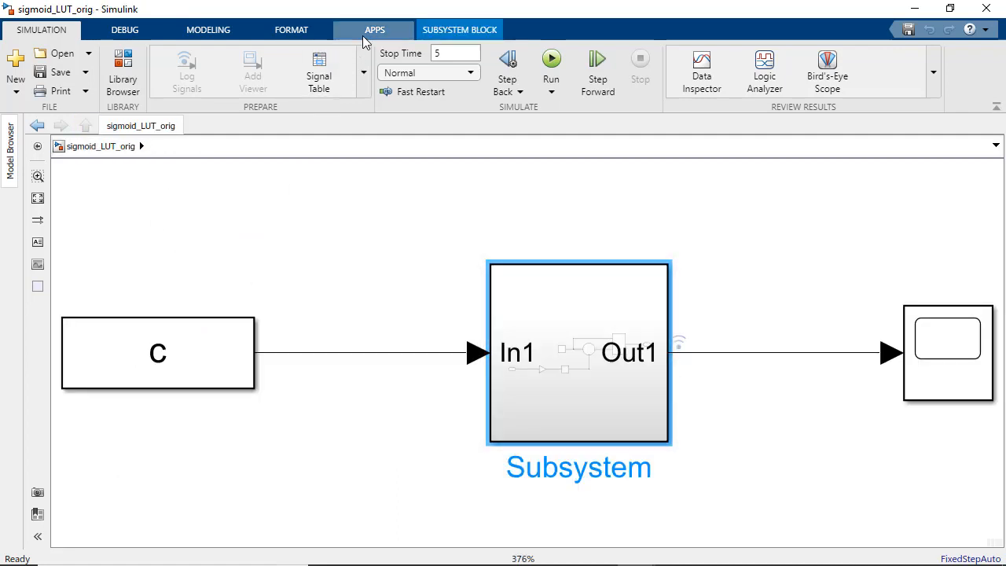
# - Show the Apps gallery for the sigmoid_LUT_orig model
pyautogui.click(374, 29)
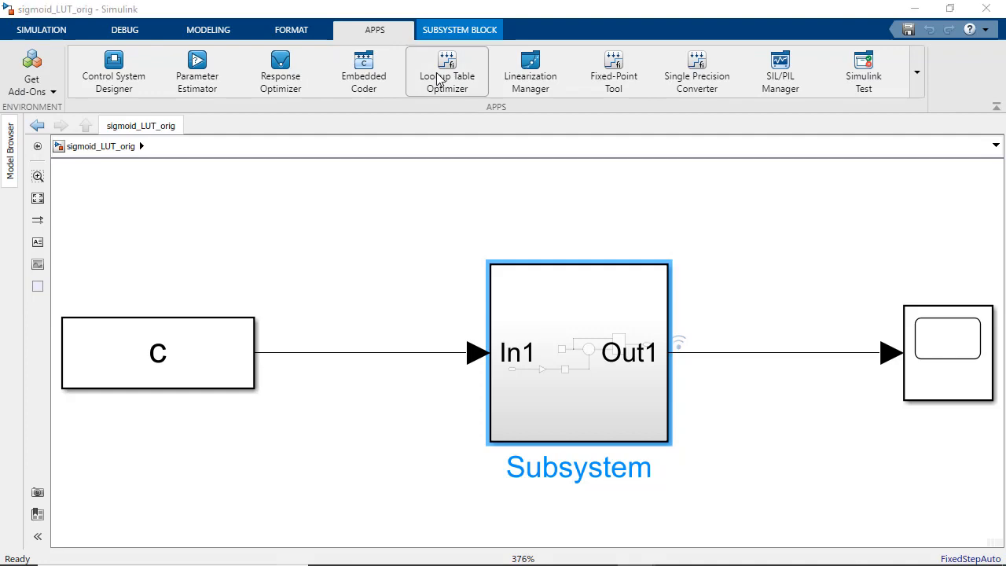
# - Optimize the Subsystem block into a lookup table, single output over -2 to 2, 0.01 tolerances
pyautogui.click(447, 70)
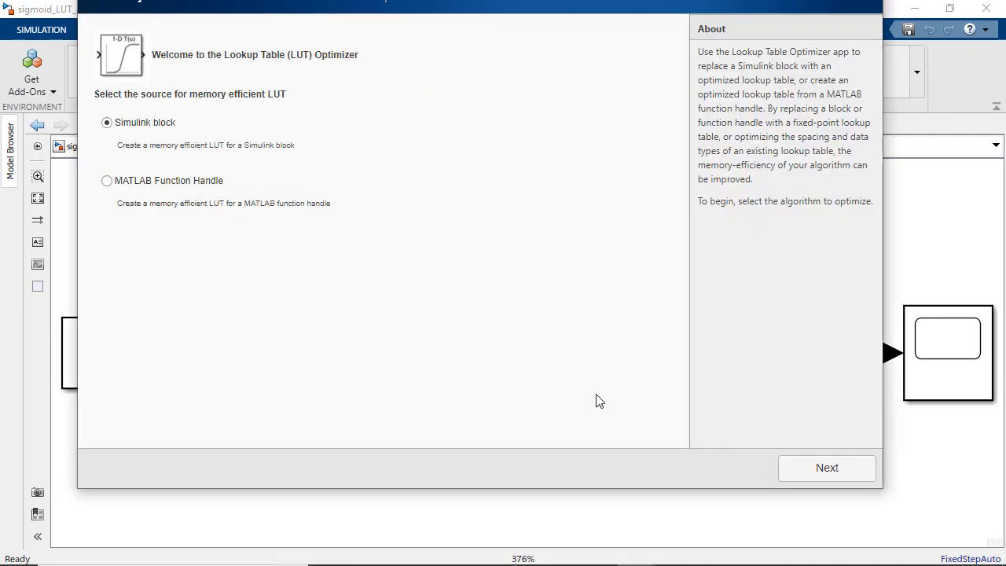
pyautogui.click(827, 469)
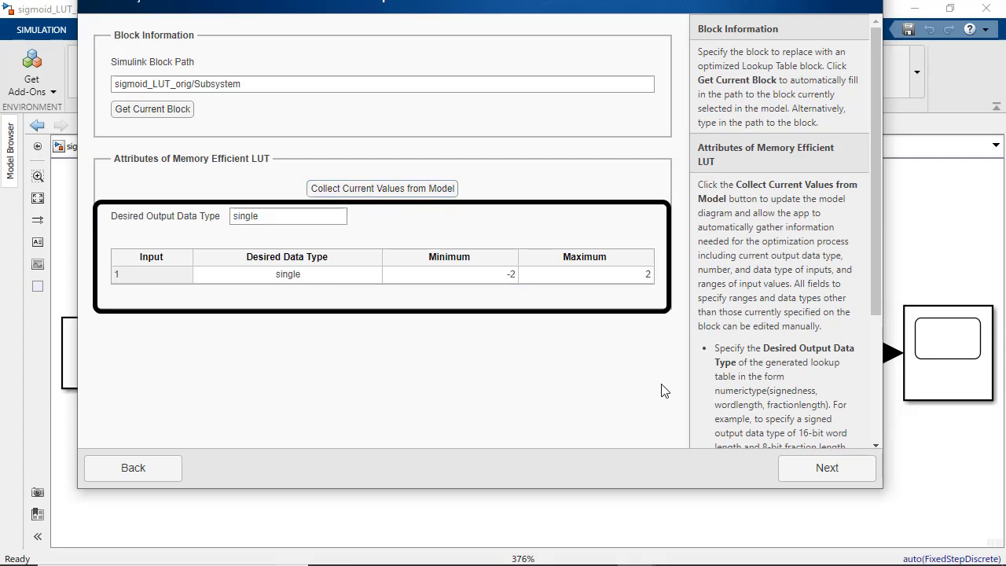
pyautogui.click(827, 469)
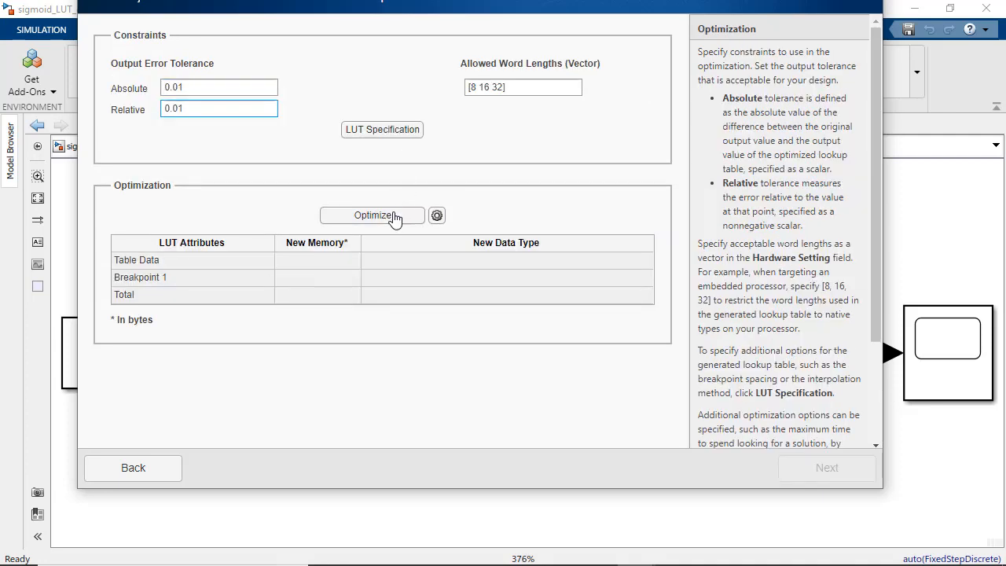
pyautogui.click(371, 215)
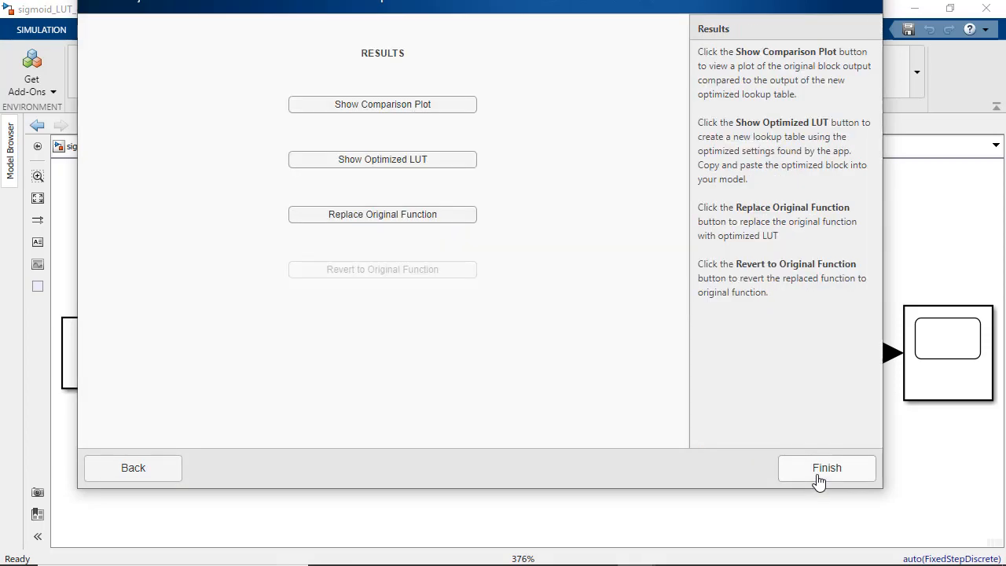
pyautogui.moveTo(439, 120)
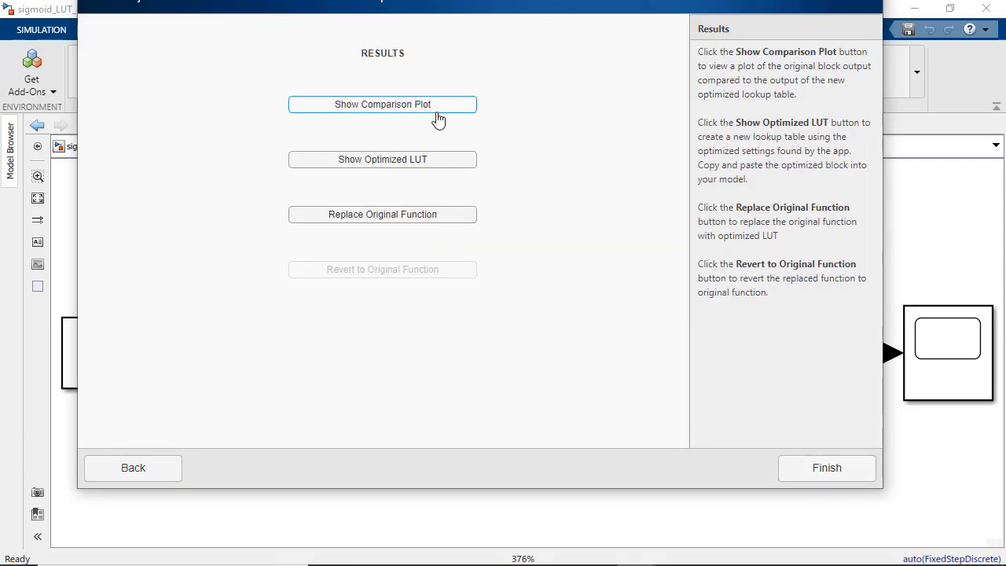
# - Compare original and optimized outputs, then bring up the sigmoid_LUT model with the PIL subsystem
pyautogui.click(382, 104)
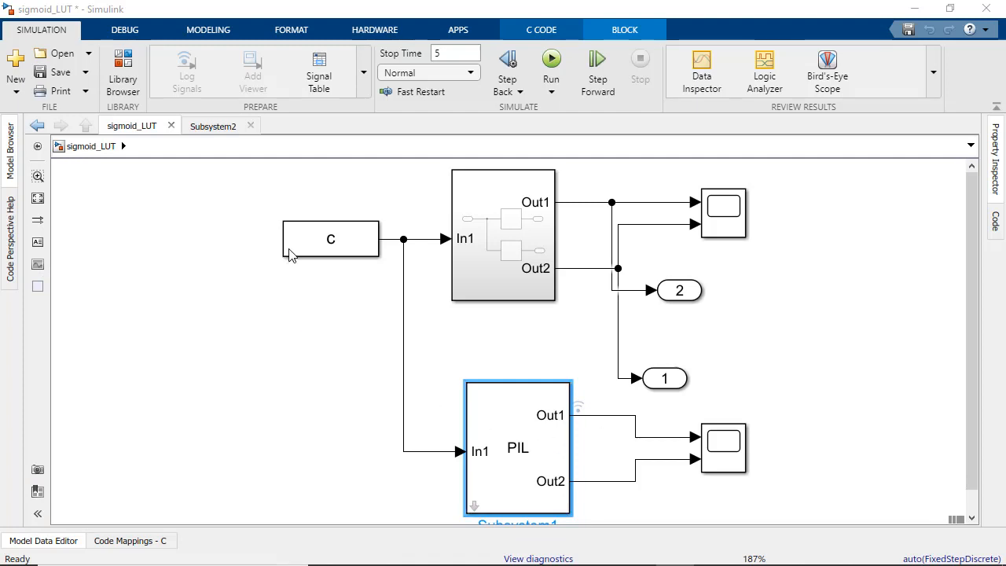
# - Run the sigmoid_LUT simulation with the PIL subsystem executing generated code
pyautogui.click(550, 65)
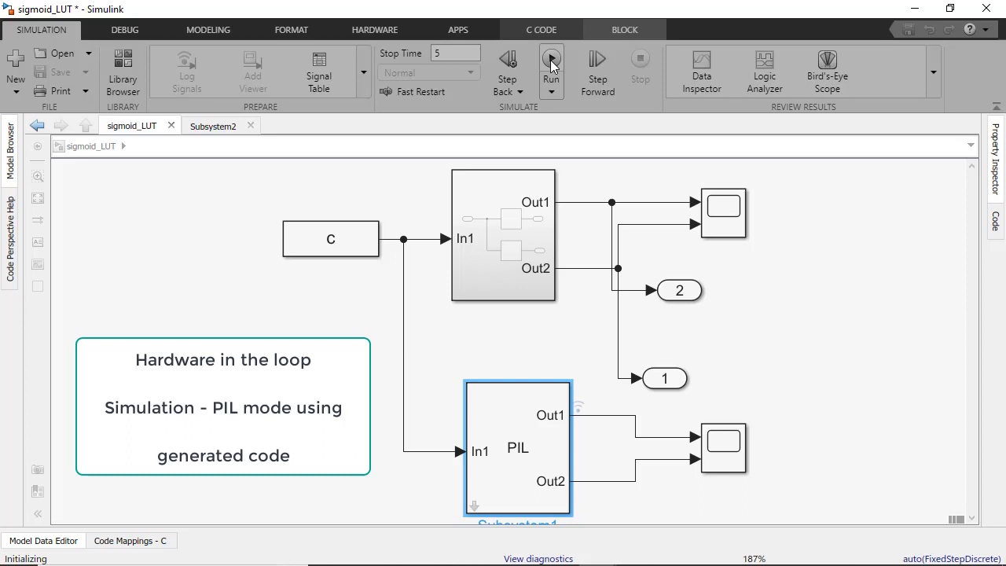
pyautogui.click(551, 67)
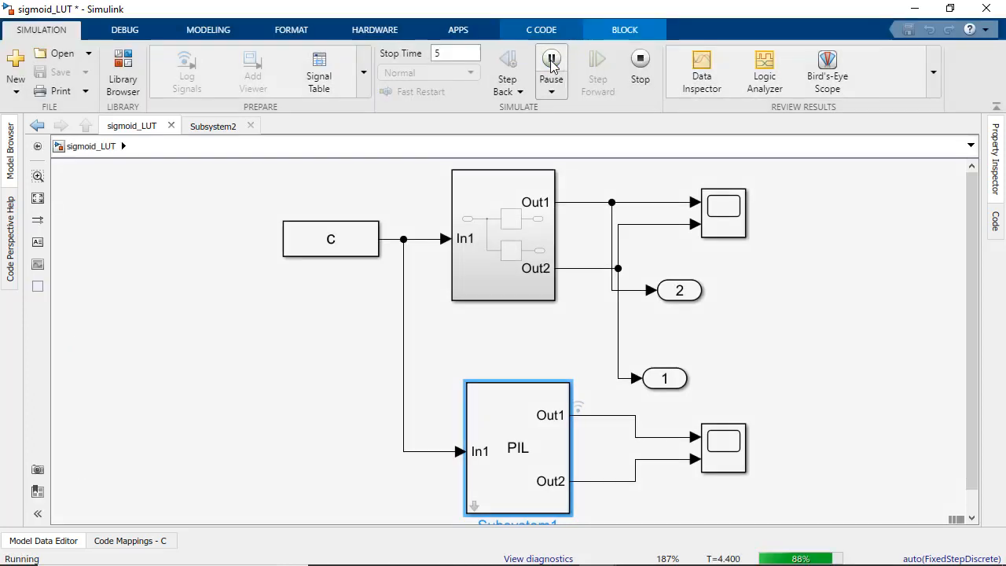